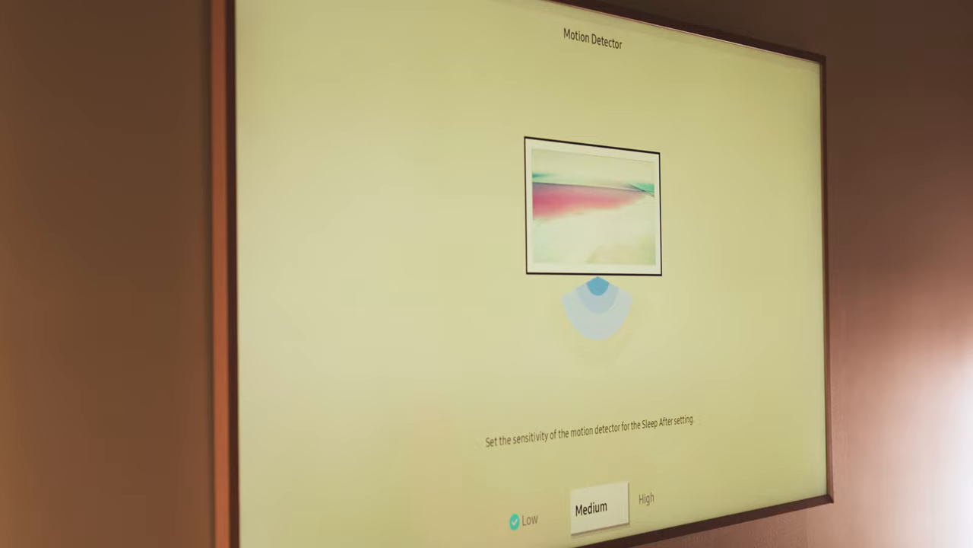
Step: Leave the Motion Detector sensitivity screen to show the Sleep After timer choices, currently Off
left_click(431, 76)
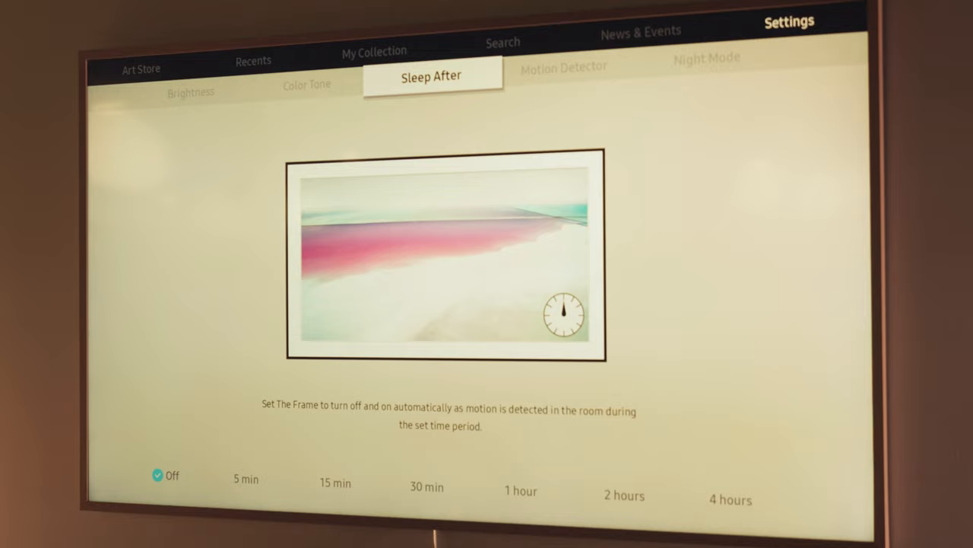